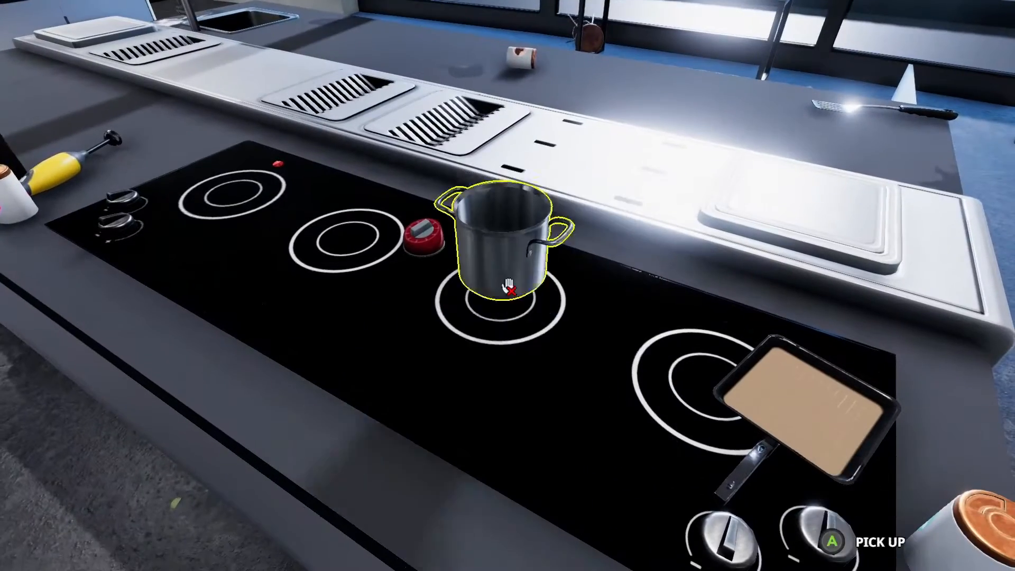
{"action": "mouse_move", "coordinate": [508, 286]}
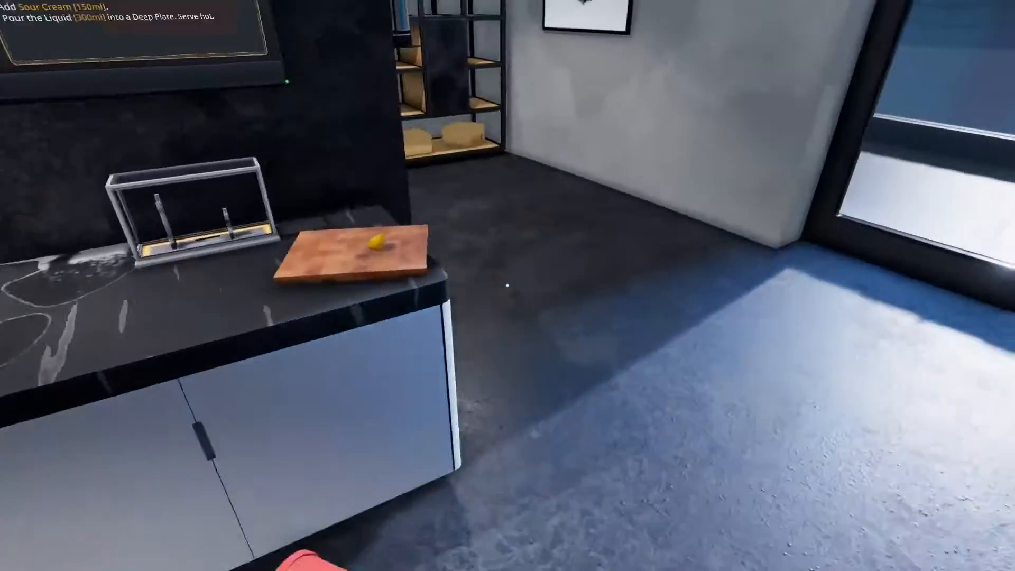
{"action": "mouse_move", "coordinate": [508, 285]}
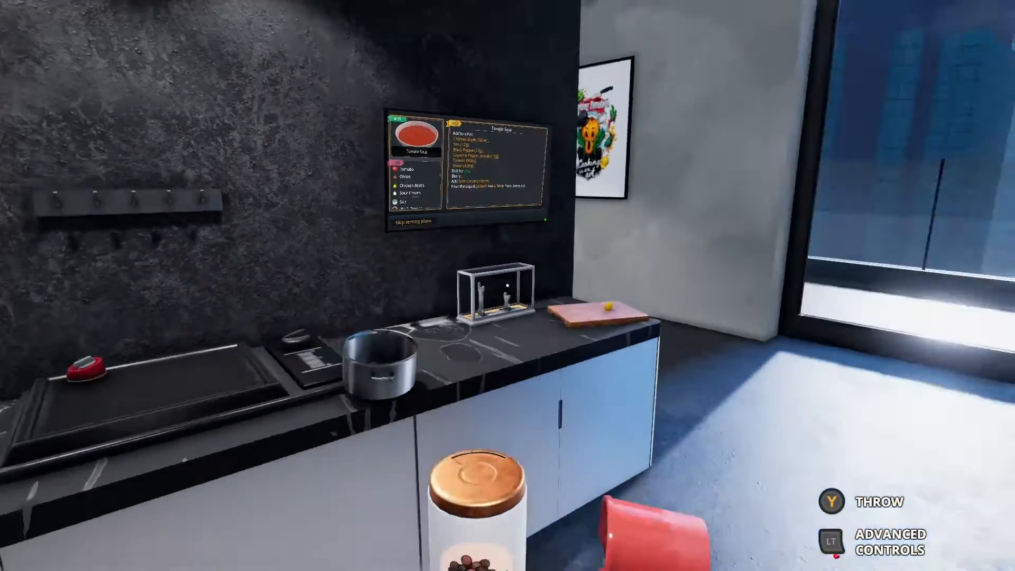
{"action": "mouse_move", "coordinate": [508, 285]}
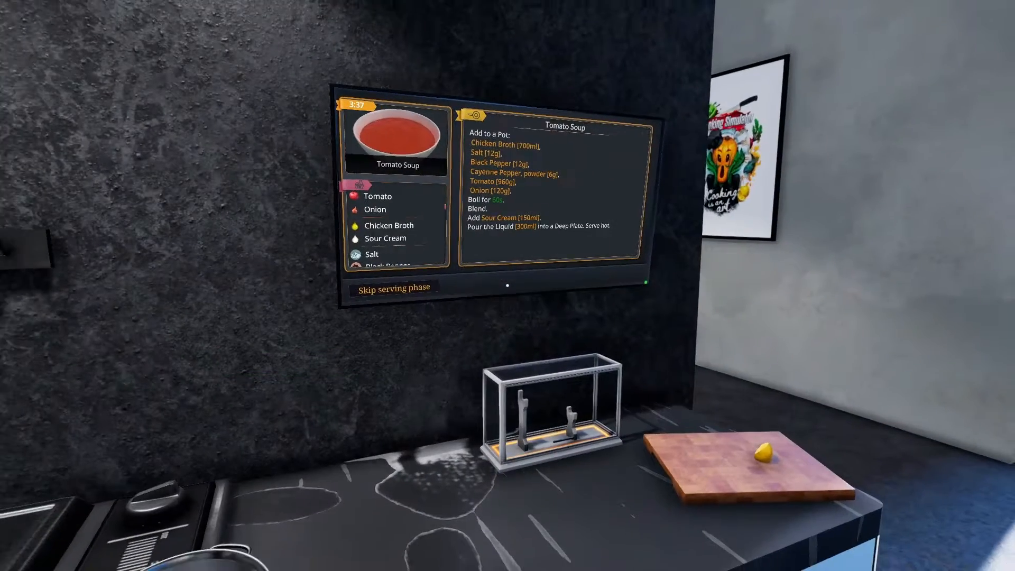
{"action": "mouse_move", "coordinate": [507, 285]}
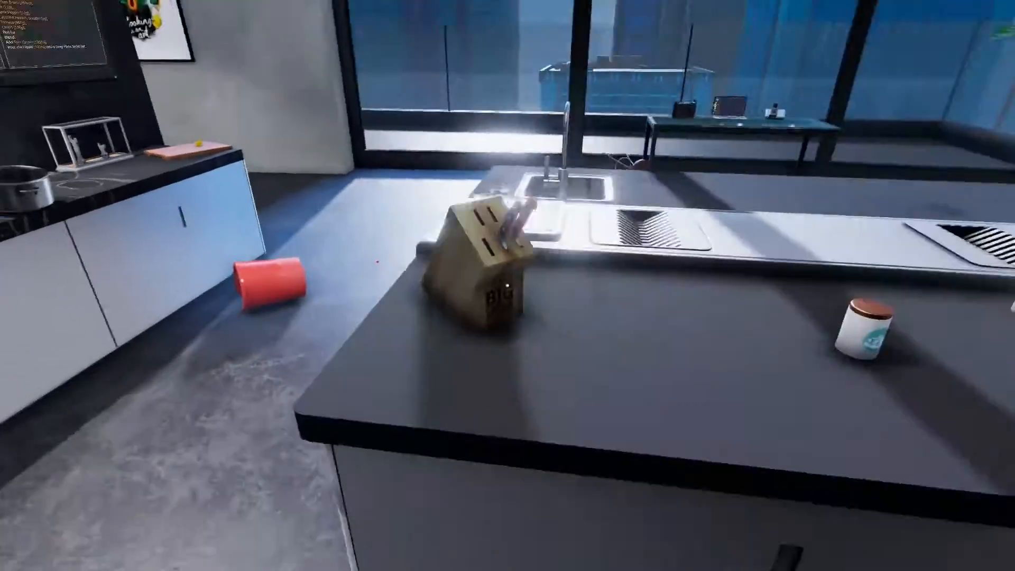
{"action": "mouse_move", "coordinate": [508, 285]}
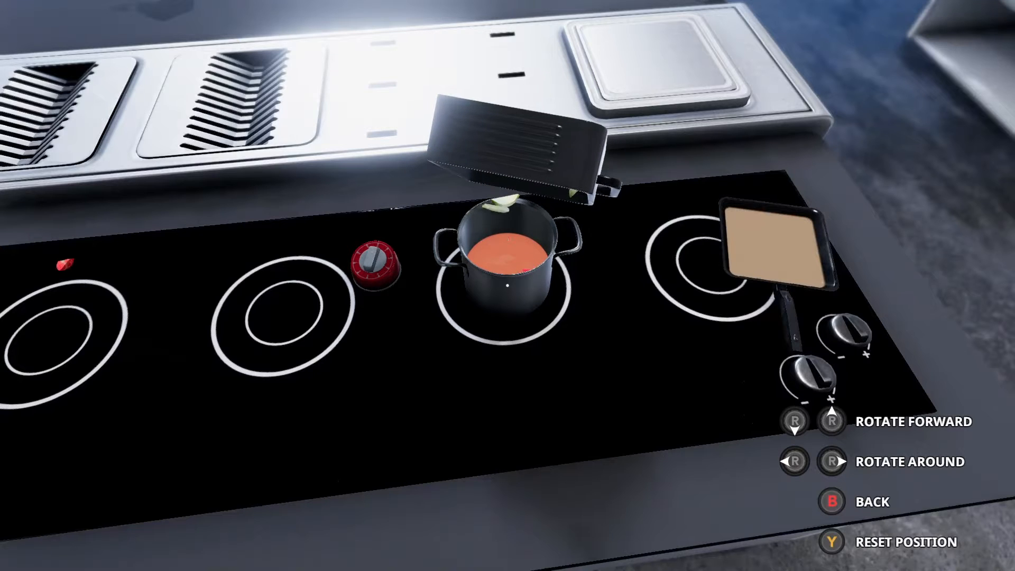
Turn up the burner under the tomato soup pot until its ring glows red.
{"action": "key", "text": "R"}
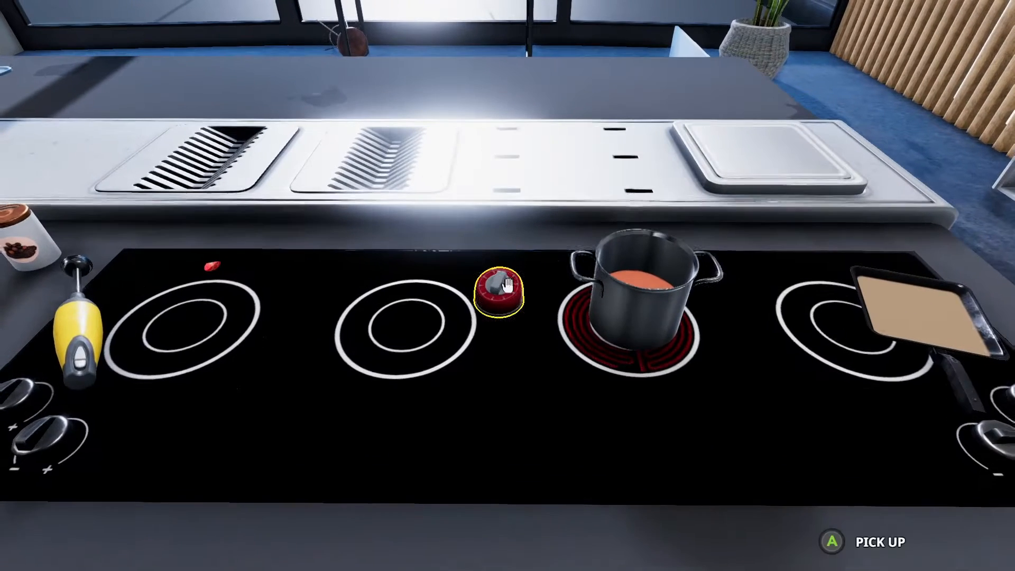
Pick up the red kitchen timer beside the pot and adjust its cooking time.
{"action": "left_click", "coordinate": [499, 289]}
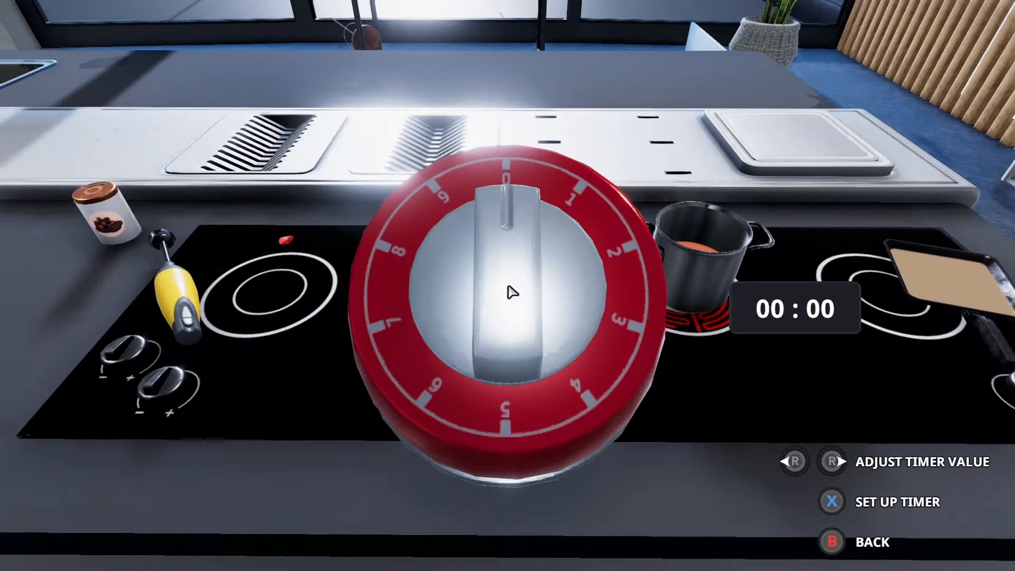
{"action": "key", "text": "R"}
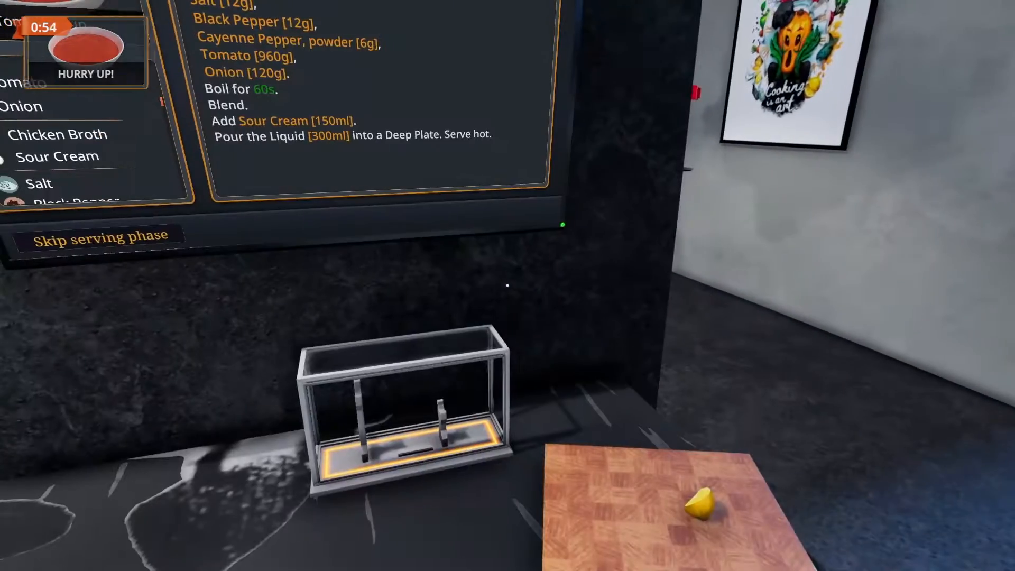
{"action": "mouse_move", "coordinate": [508, 286]}
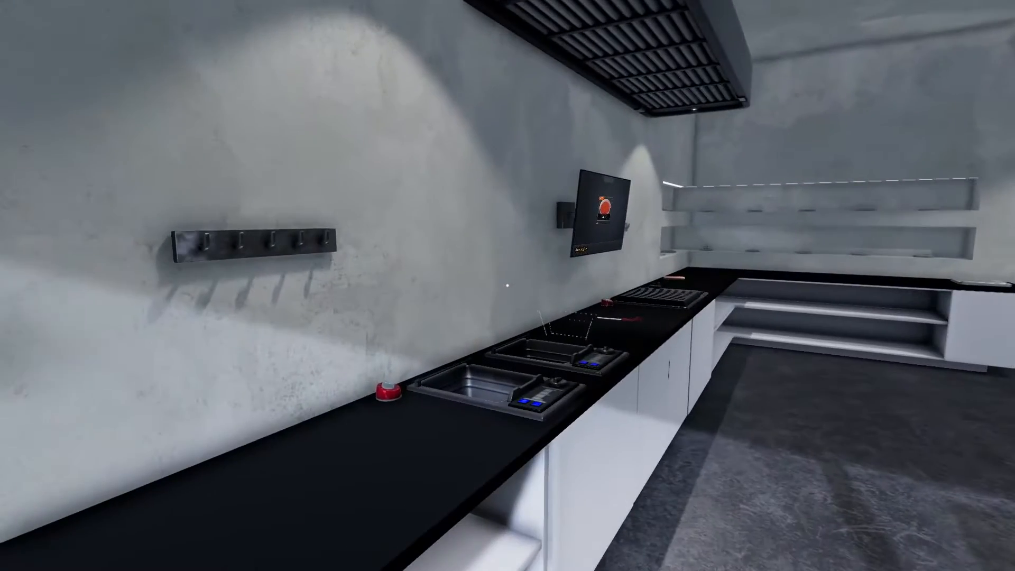
{"action": "mouse_move", "coordinate": [507, 285]}
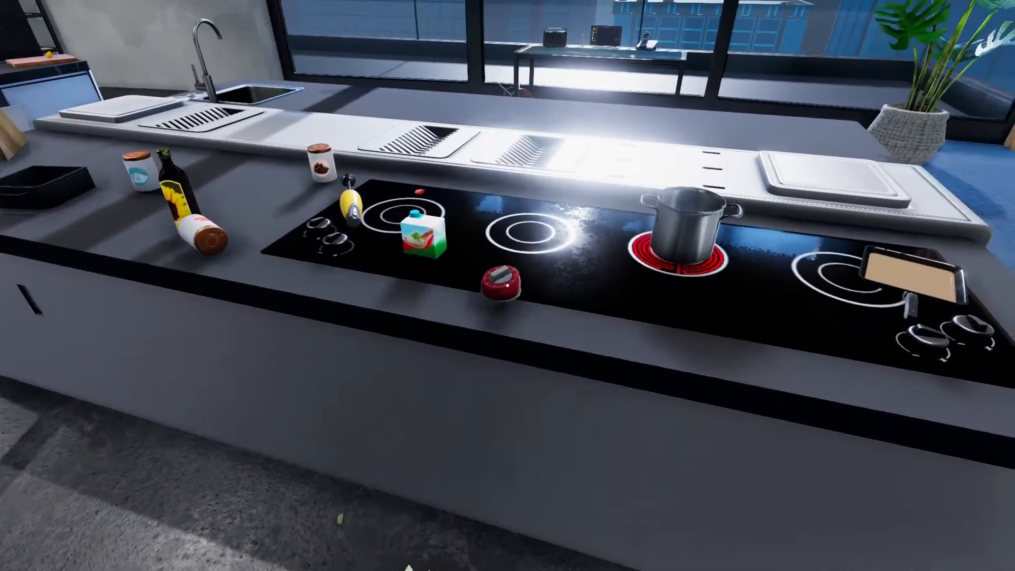
{"action": "mouse_move", "coordinate": [507, 285]}
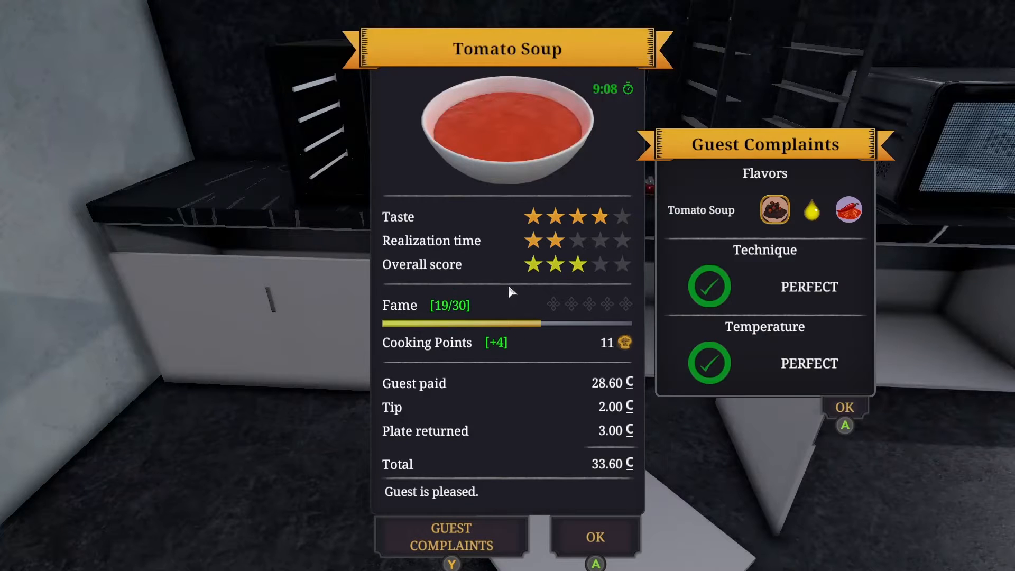
Dismiss the tomato soup serving results screen.
{"action": "left_click", "coordinate": [594, 537]}
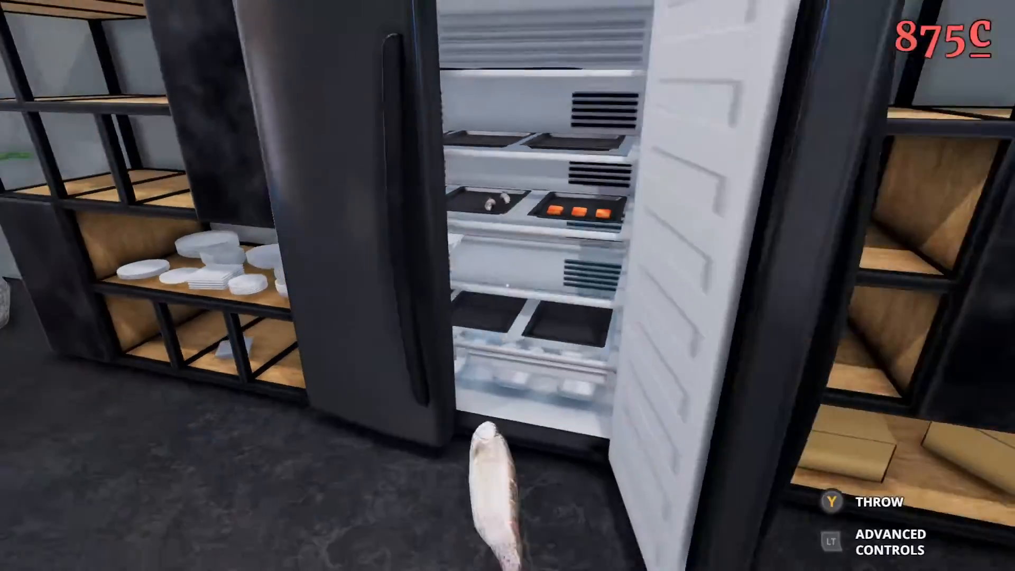
{"action": "mouse_move", "coordinate": [508, 285]}
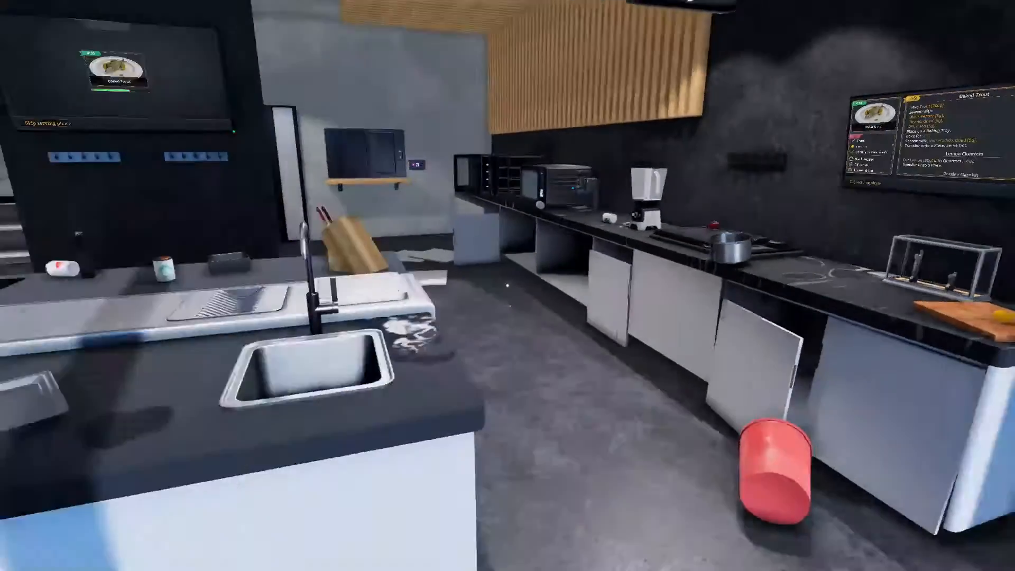
{"action": "mouse_move", "coordinate": [508, 286]}
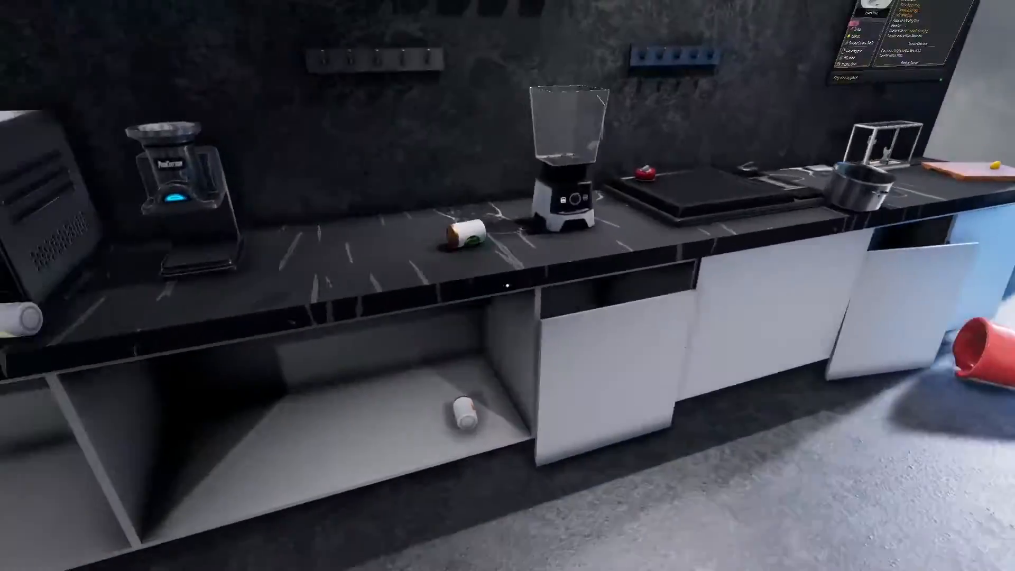
{"action": "mouse_move", "coordinate": [508, 286]}
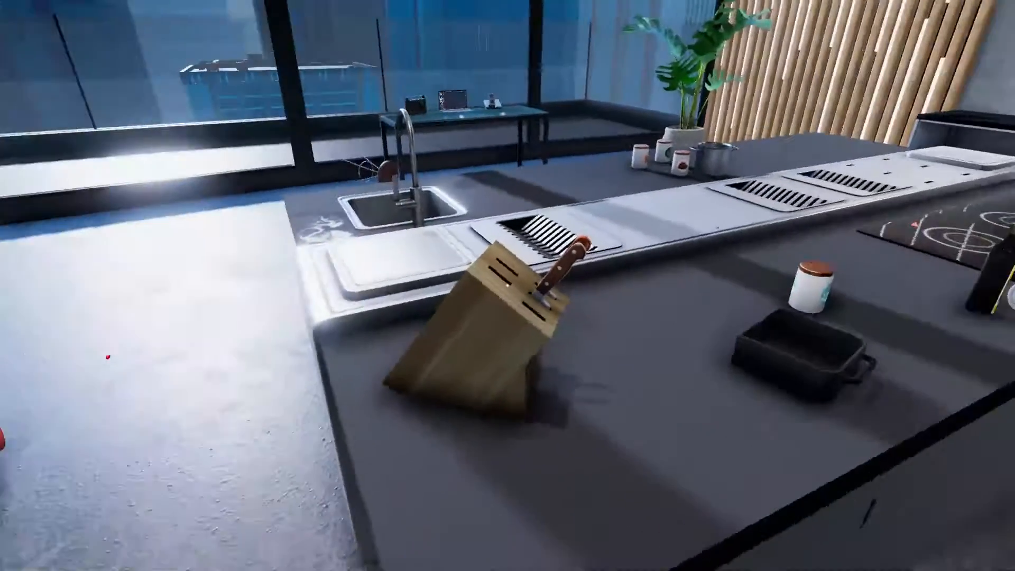
{"action": "mouse_move", "coordinate": [508, 286]}
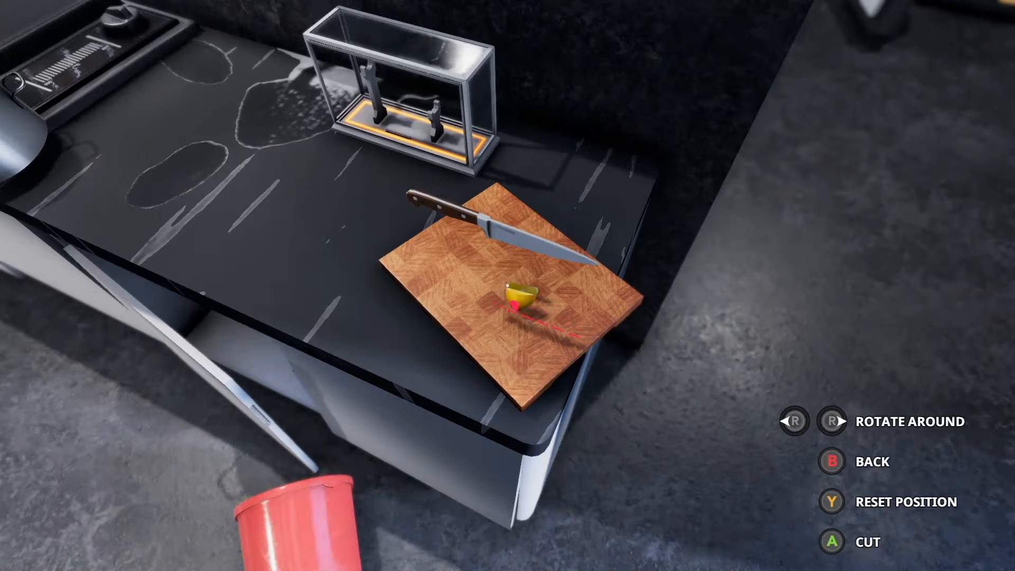
Bake the 200 g trout seasoned with pepper, thyme, dill and horseradish in the oven.
{"action": "left_click", "coordinate": [832, 542]}
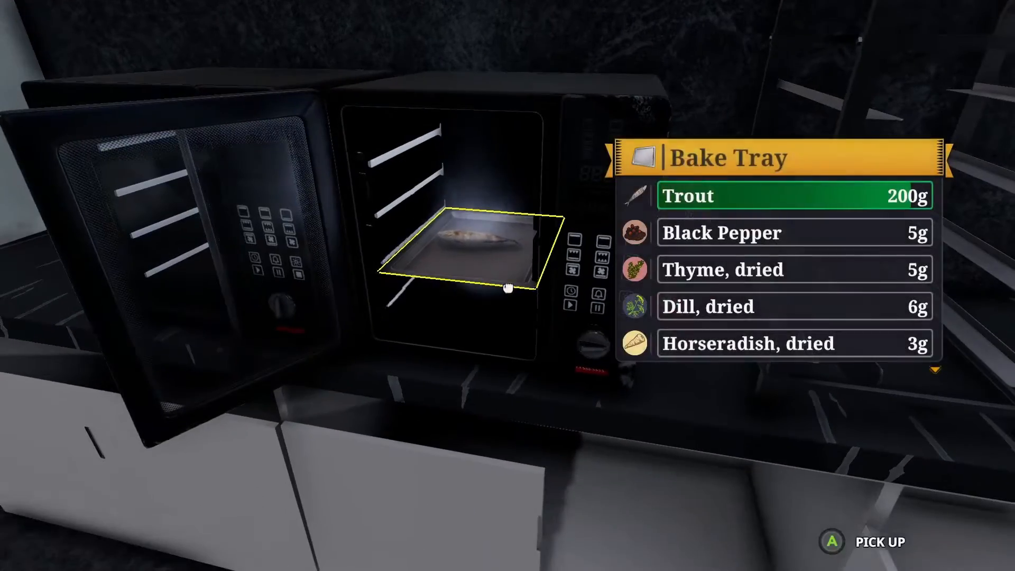
Pick up the baked trout tray and tip the fish onto the serving plate.
{"action": "left_click", "coordinate": [832, 542]}
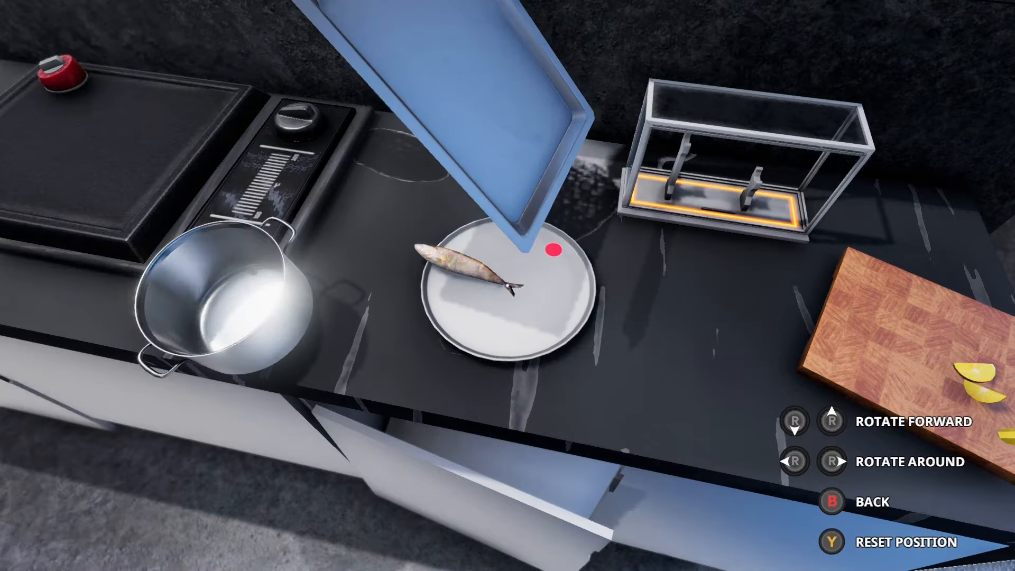
{"action": "key", "text": "r"}
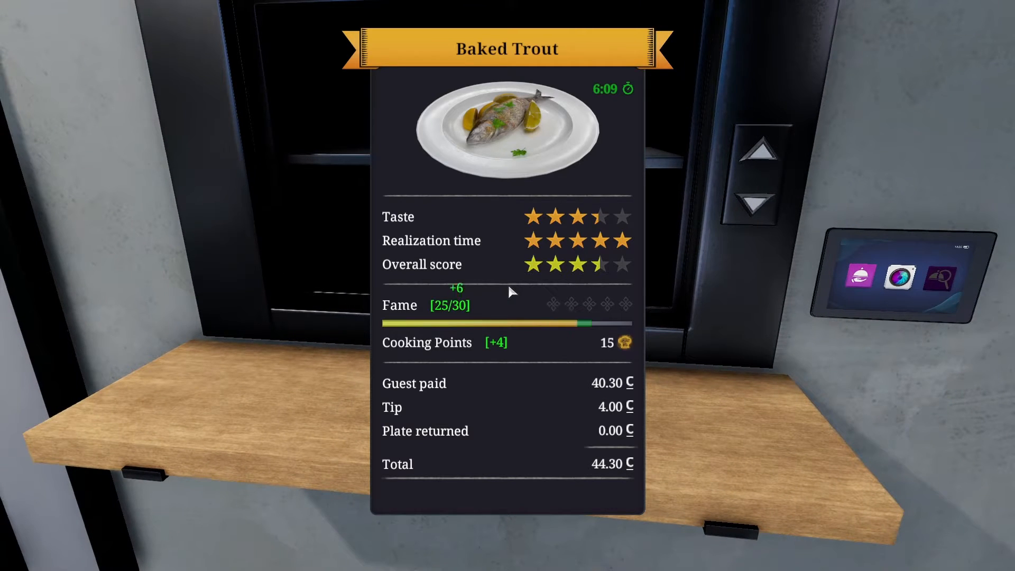
Review the guest's trout complaints and close the Baked Trout results.
{"action": "left_click", "coordinate": [449, 537]}
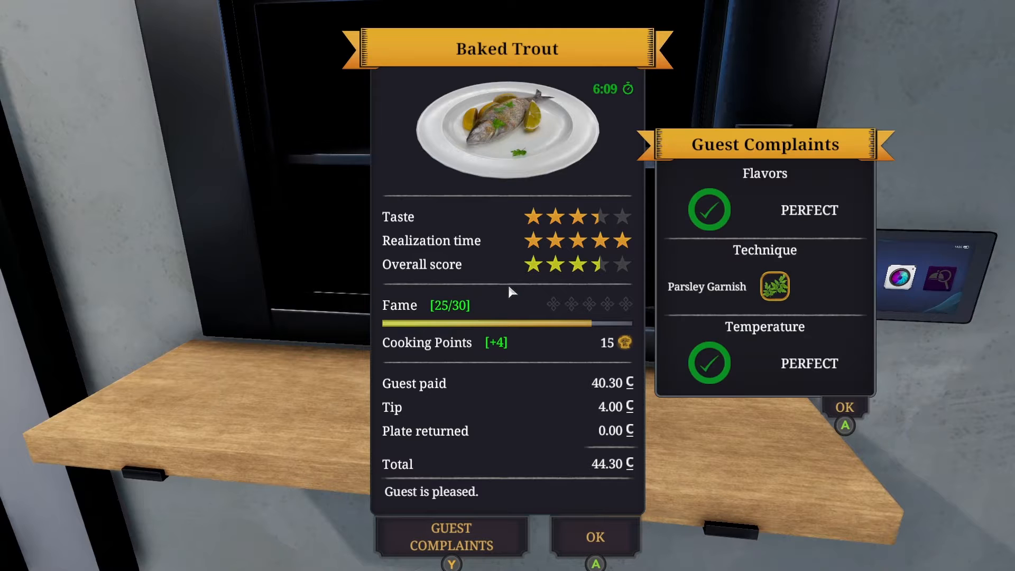
{"action": "left_click", "coordinate": [594, 537]}
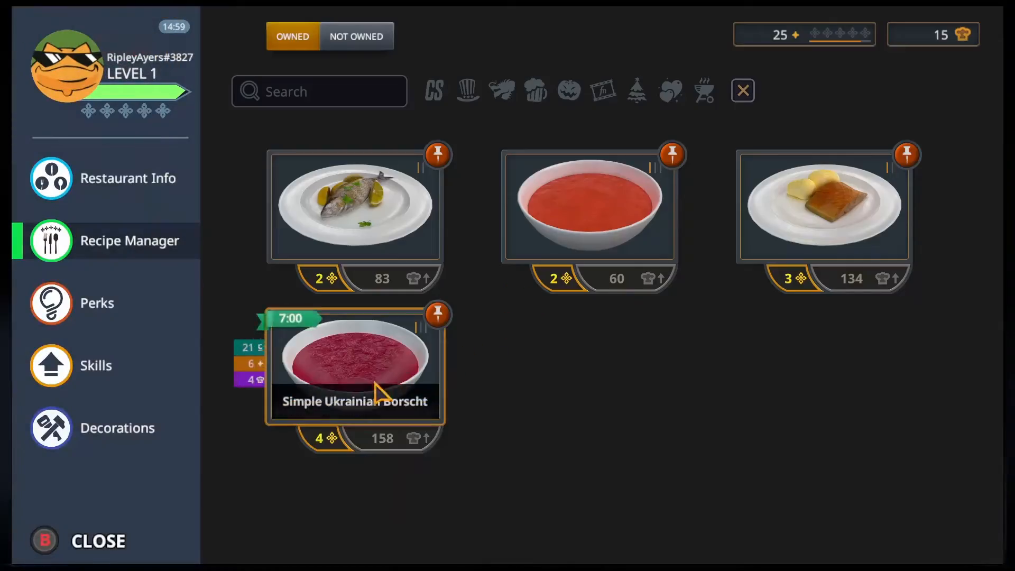
Pin the Simple Ukrainian Borscht recipe card and close the laptop menu.
{"action": "left_click", "coordinate": [355, 362]}
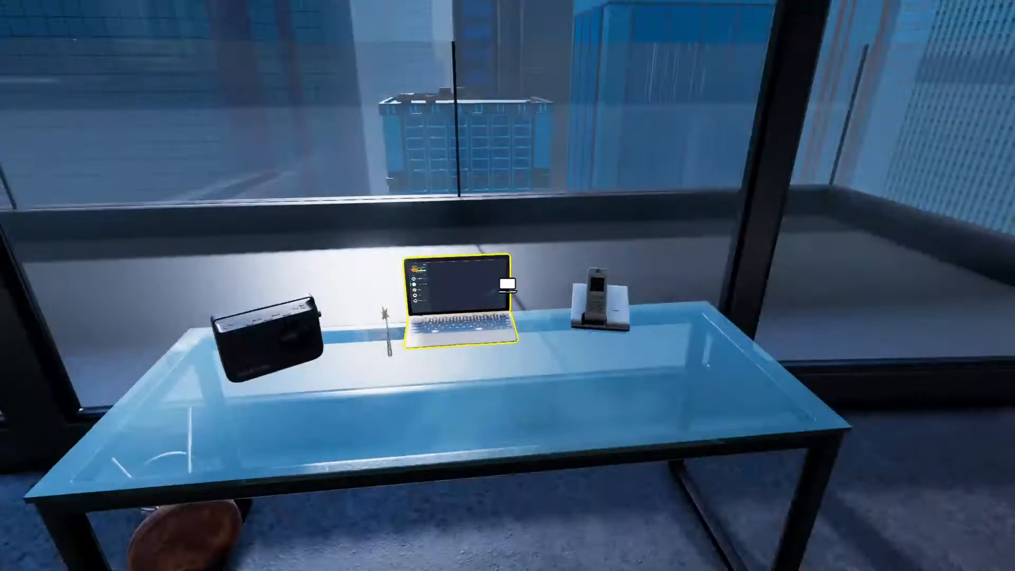
{"action": "left_click", "coordinate": [453, 298]}
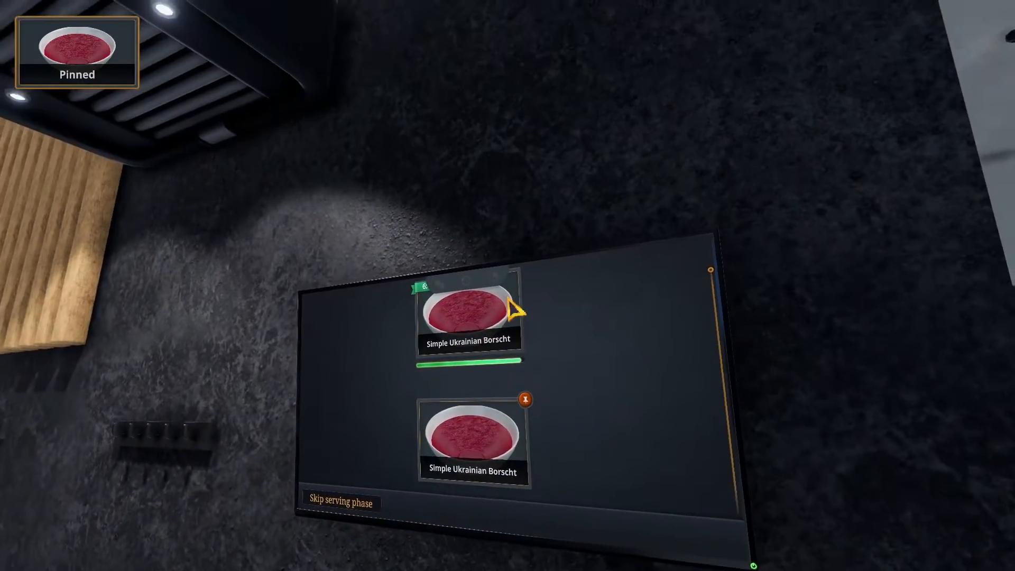
Open Recipe Manager on the laptop with the Owned filter.
{"action": "left_click", "coordinate": [468, 314]}
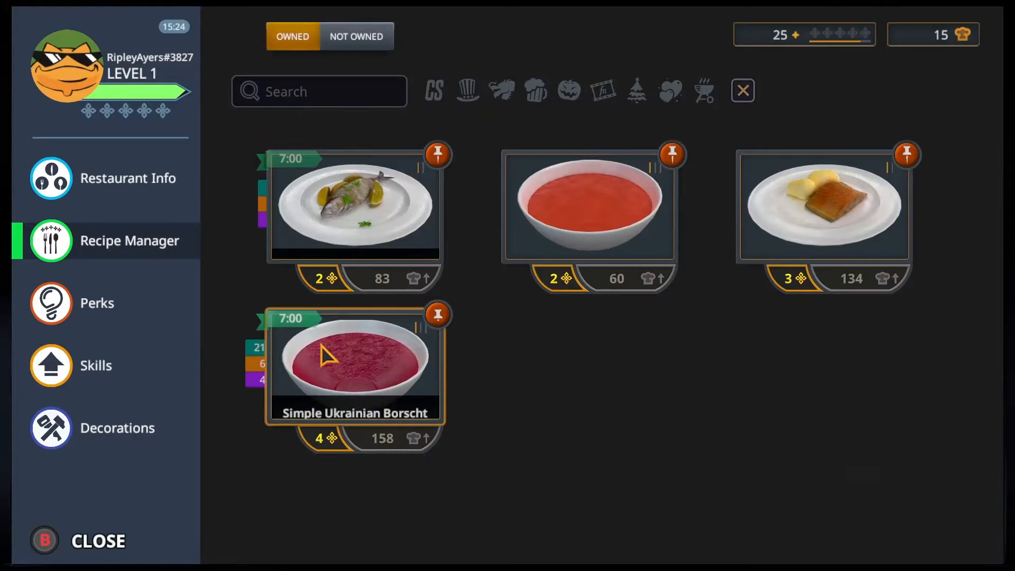
{"action": "left_click", "coordinate": [355, 363]}
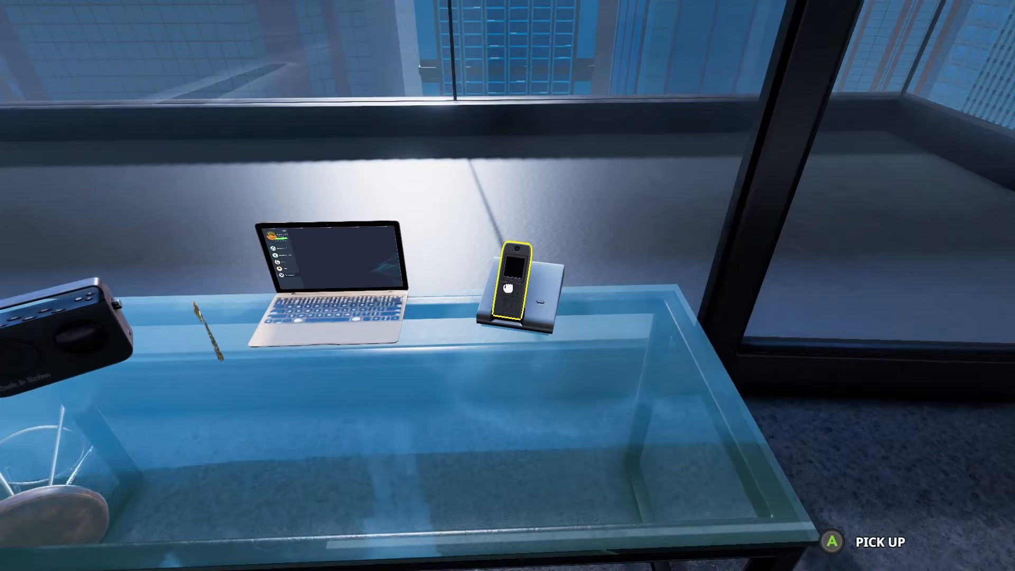
{"action": "mouse_move", "coordinate": [508, 286]}
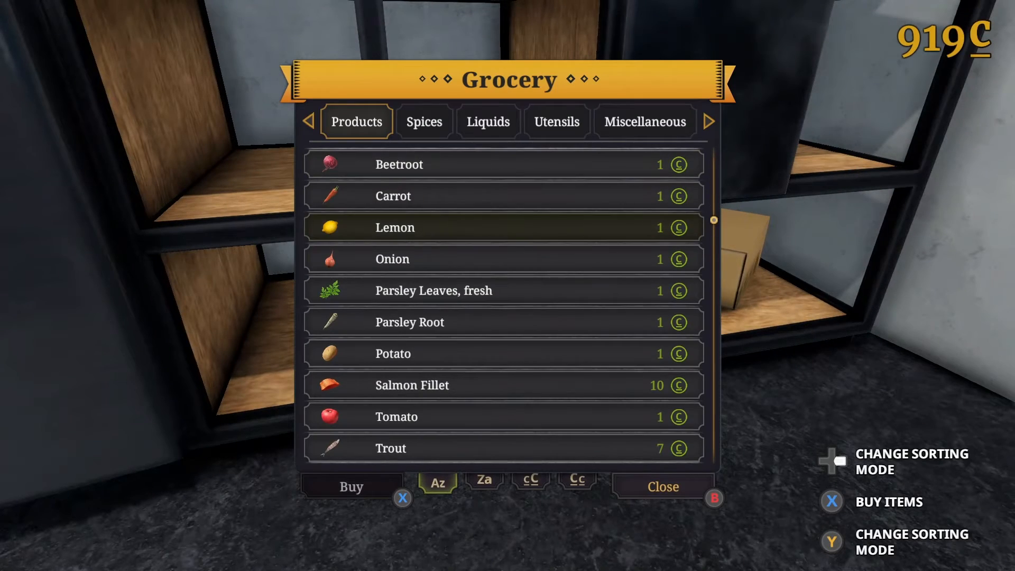
Browse Miscellaneous, return to Products and buy the groceries, leaving 907 coins.
{"action": "left_click", "coordinate": [644, 121]}
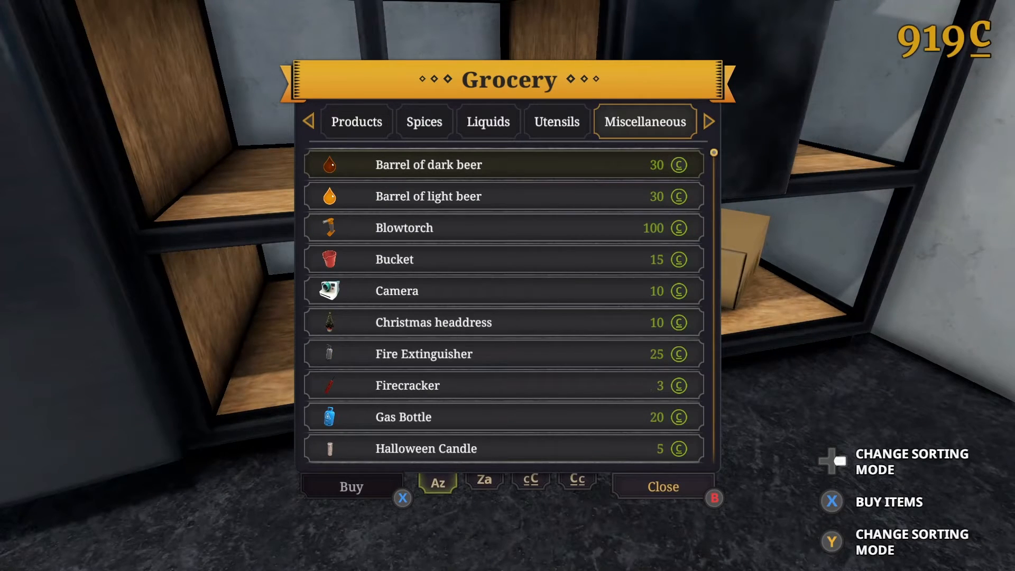
{"action": "left_click", "coordinate": [356, 121]}
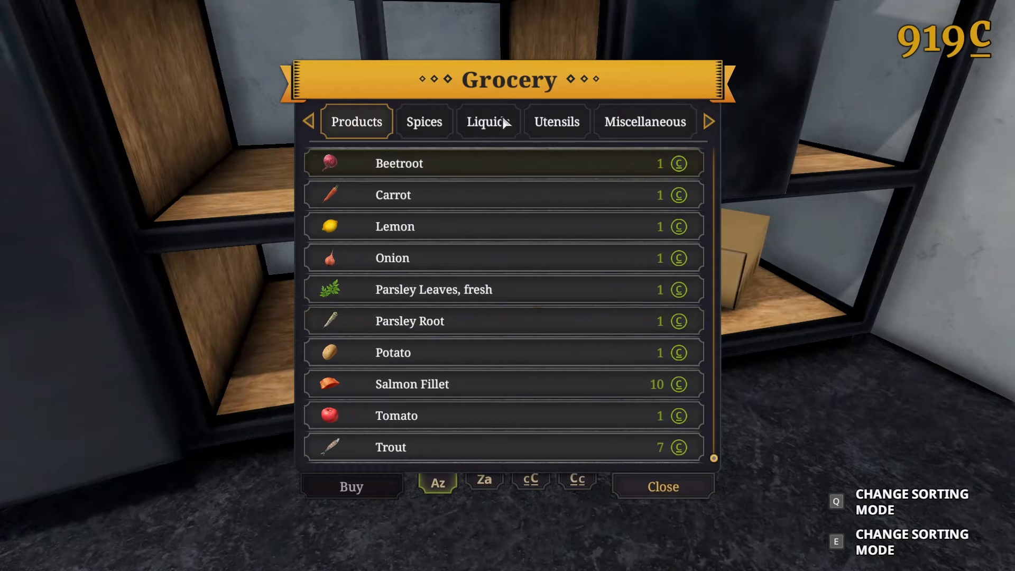
{"action": "left_click", "coordinate": [488, 121]}
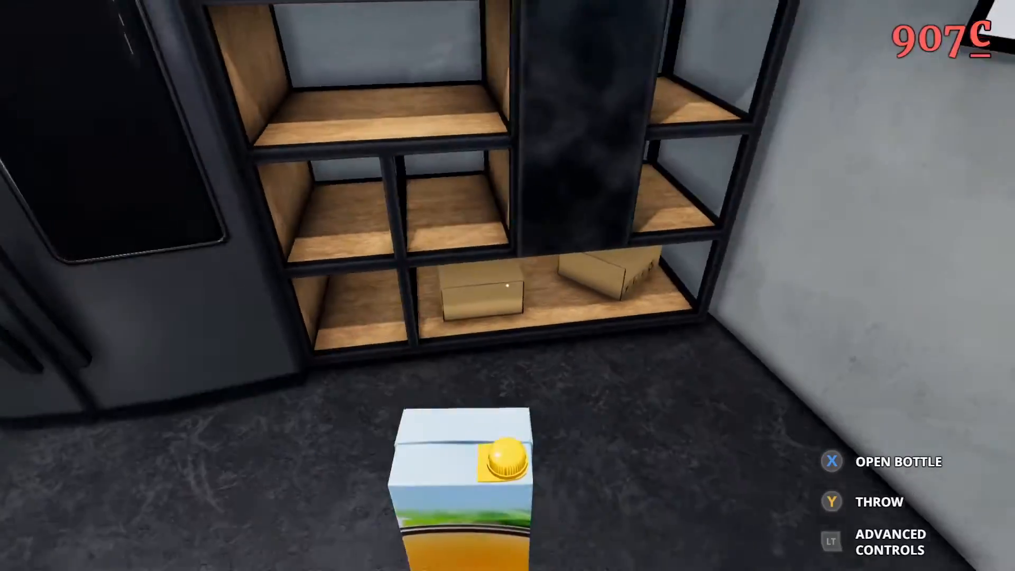
{"action": "scroll", "scroll_direction": "right", "scroll_amount": 3}
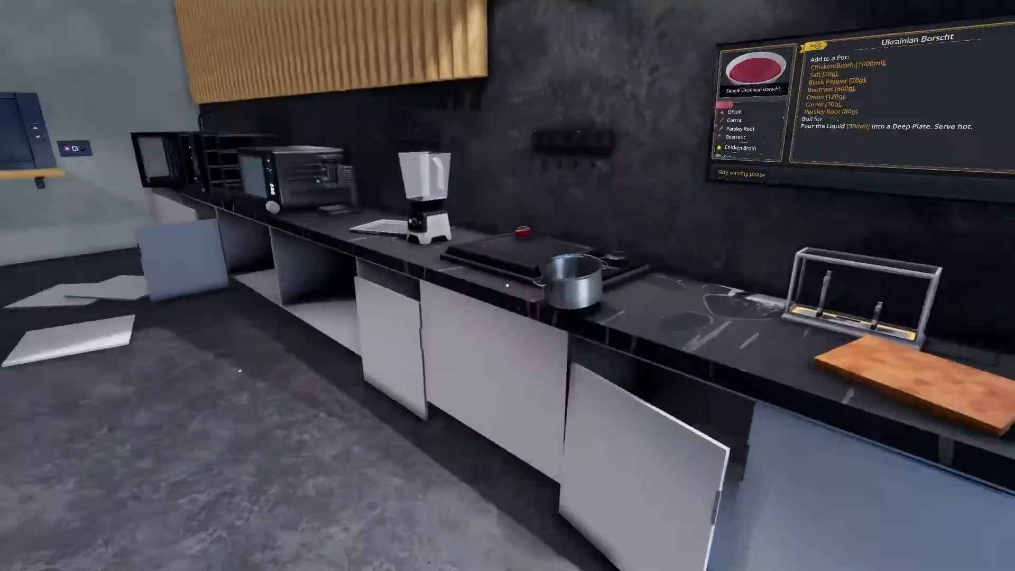
{"action": "mouse_move", "coordinate": [508, 285]}
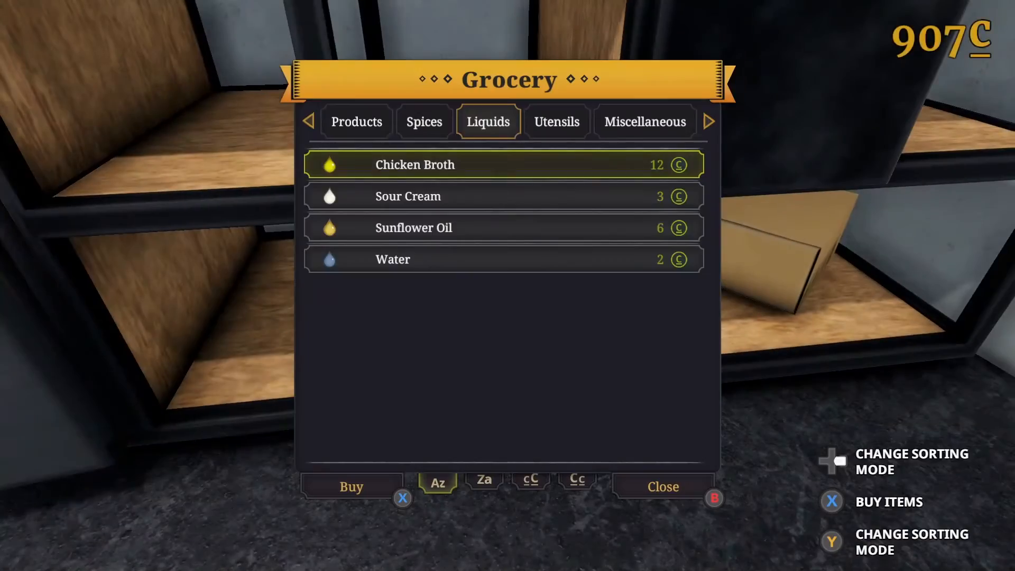
Browse the grocery shop's liquids: Chicken Broth, Sour Cream, Sunflower Oil and Water.
{"action": "left_click", "coordinate": [356, 122]}
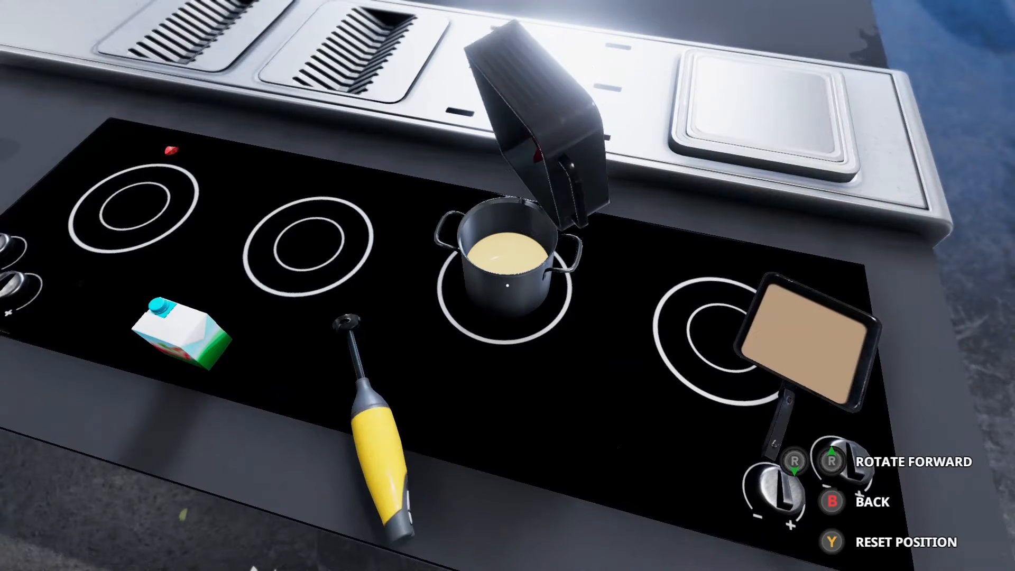
Add beetroot to the small pot, bringing it to 50g beetroot and 782ml mixture.
{"action": "key", "text": "r"}
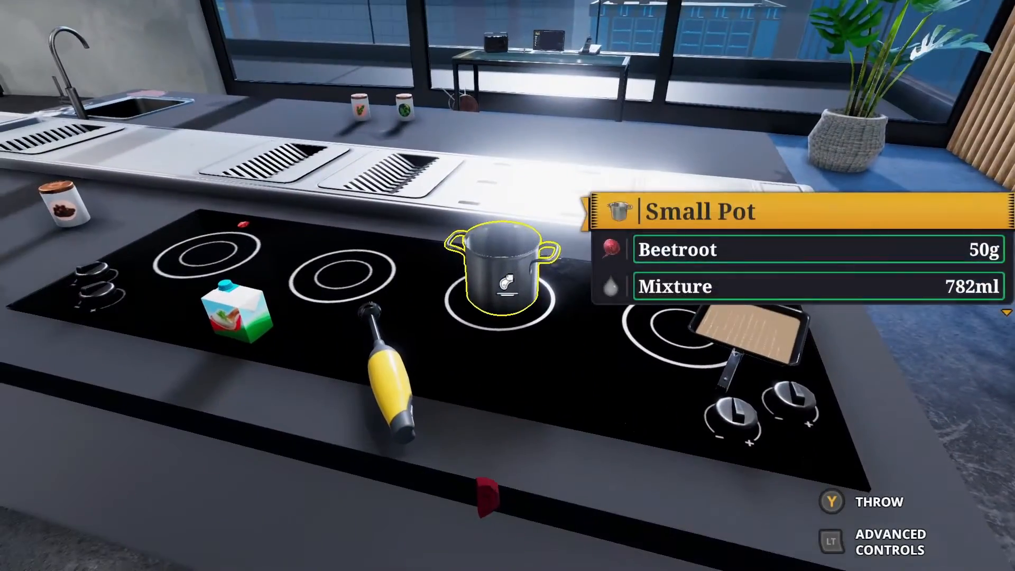
Step away from the hob while the overdue borscht order gets cancelled.
{"action": "key", "text": "y"}
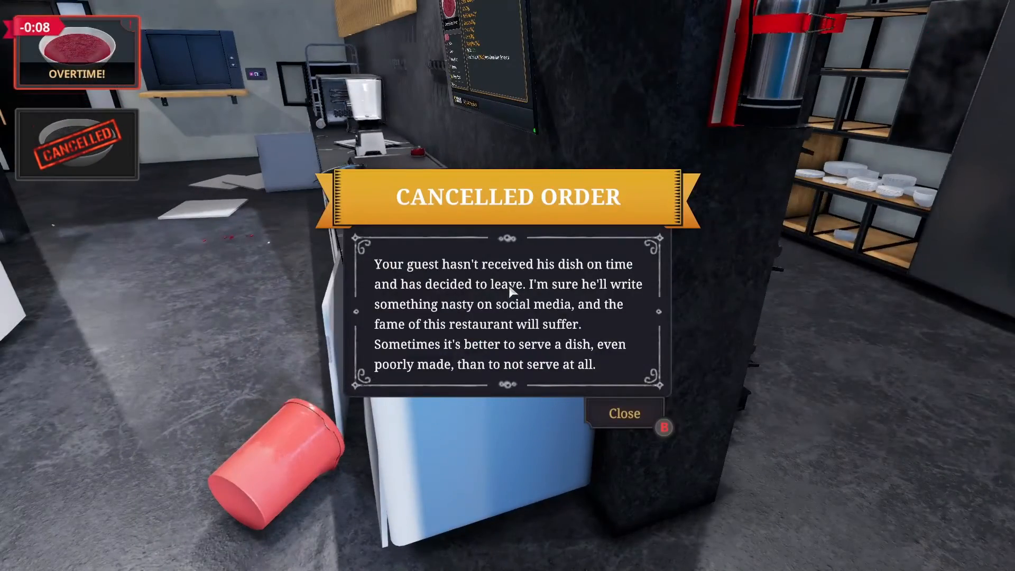
Close the Cancelled Order popup and head toward the Vegetables & Fruits shelves.
{"action": "left_click", "coordinate": [623, 413]}
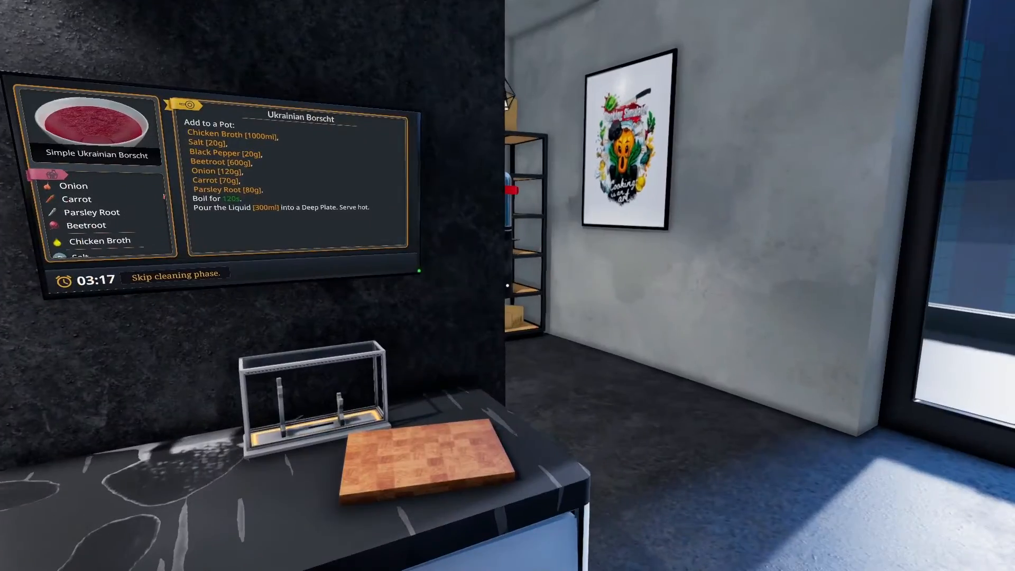
{"action": "mouse_move", "coordinate": [507, 286]}
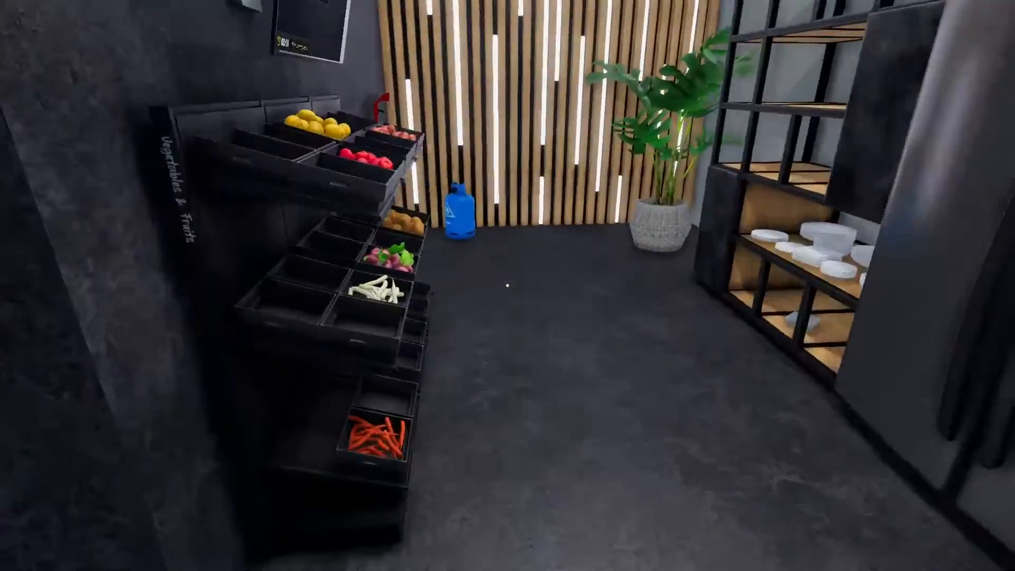